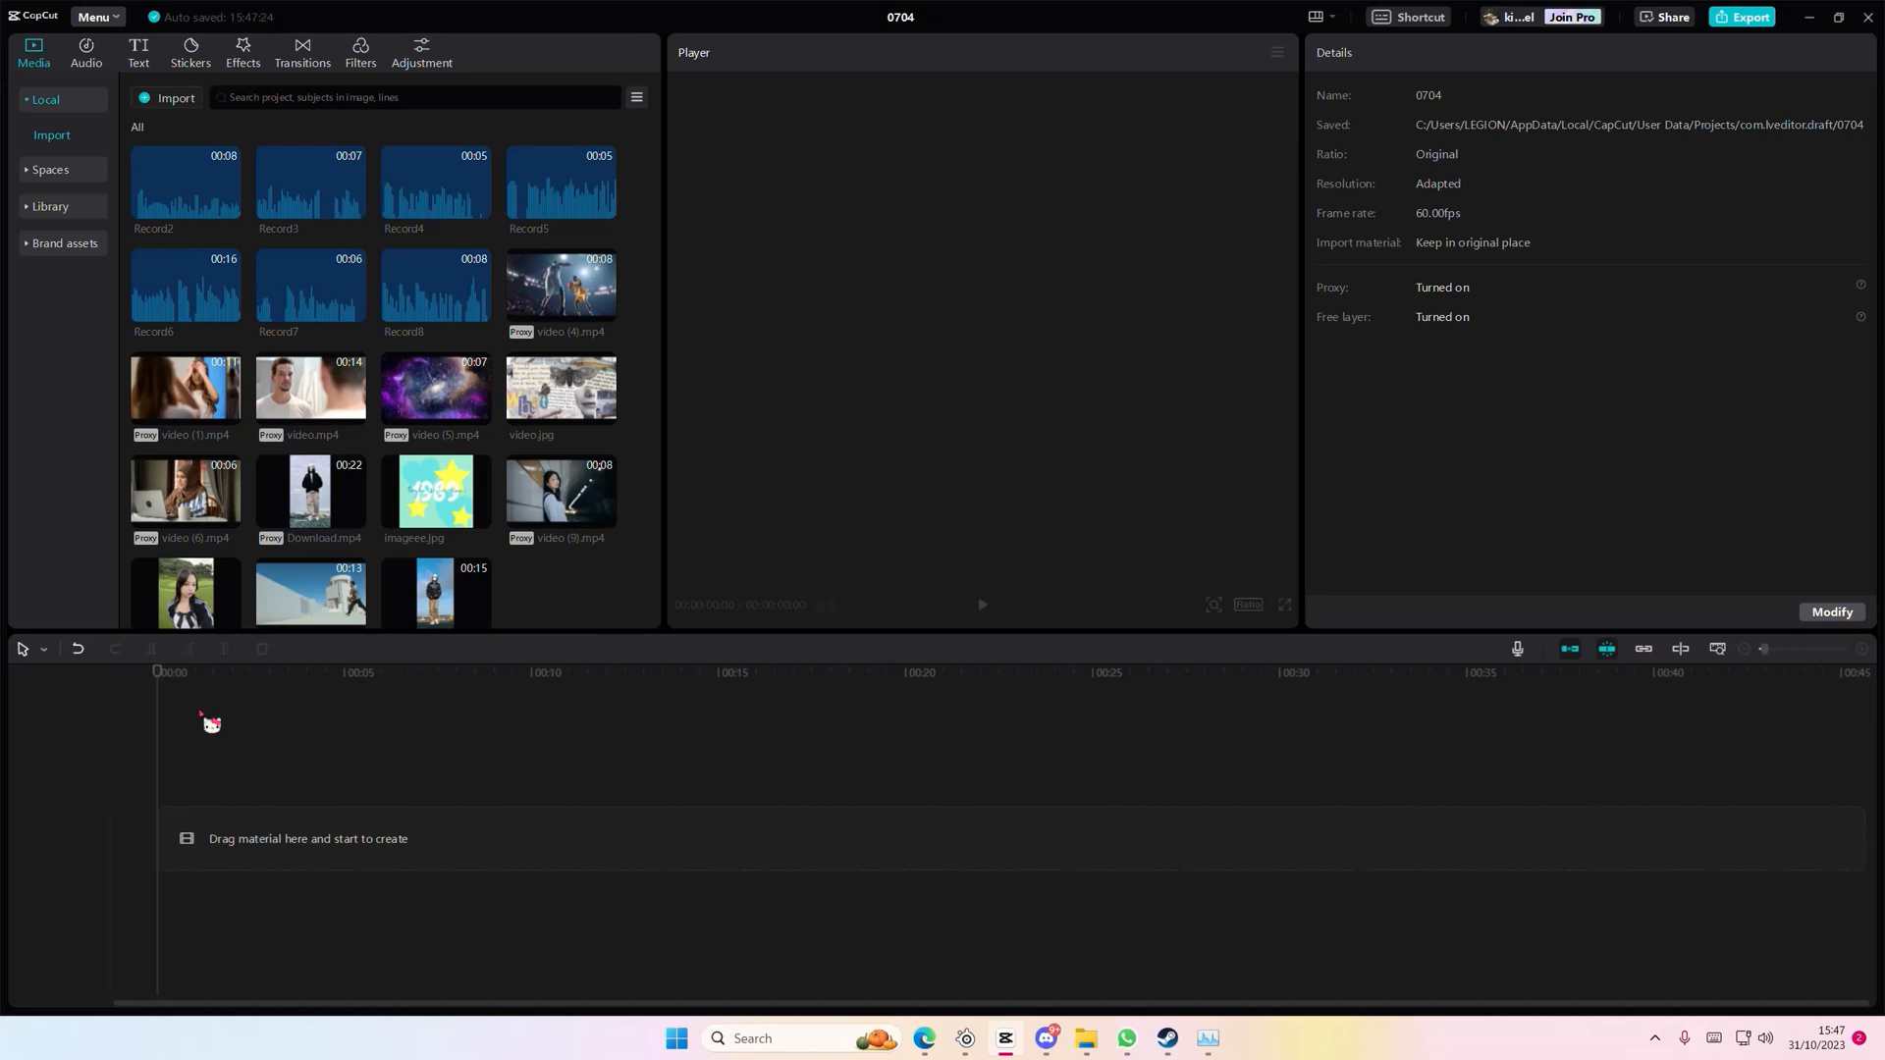
mouse_move(229, 620)
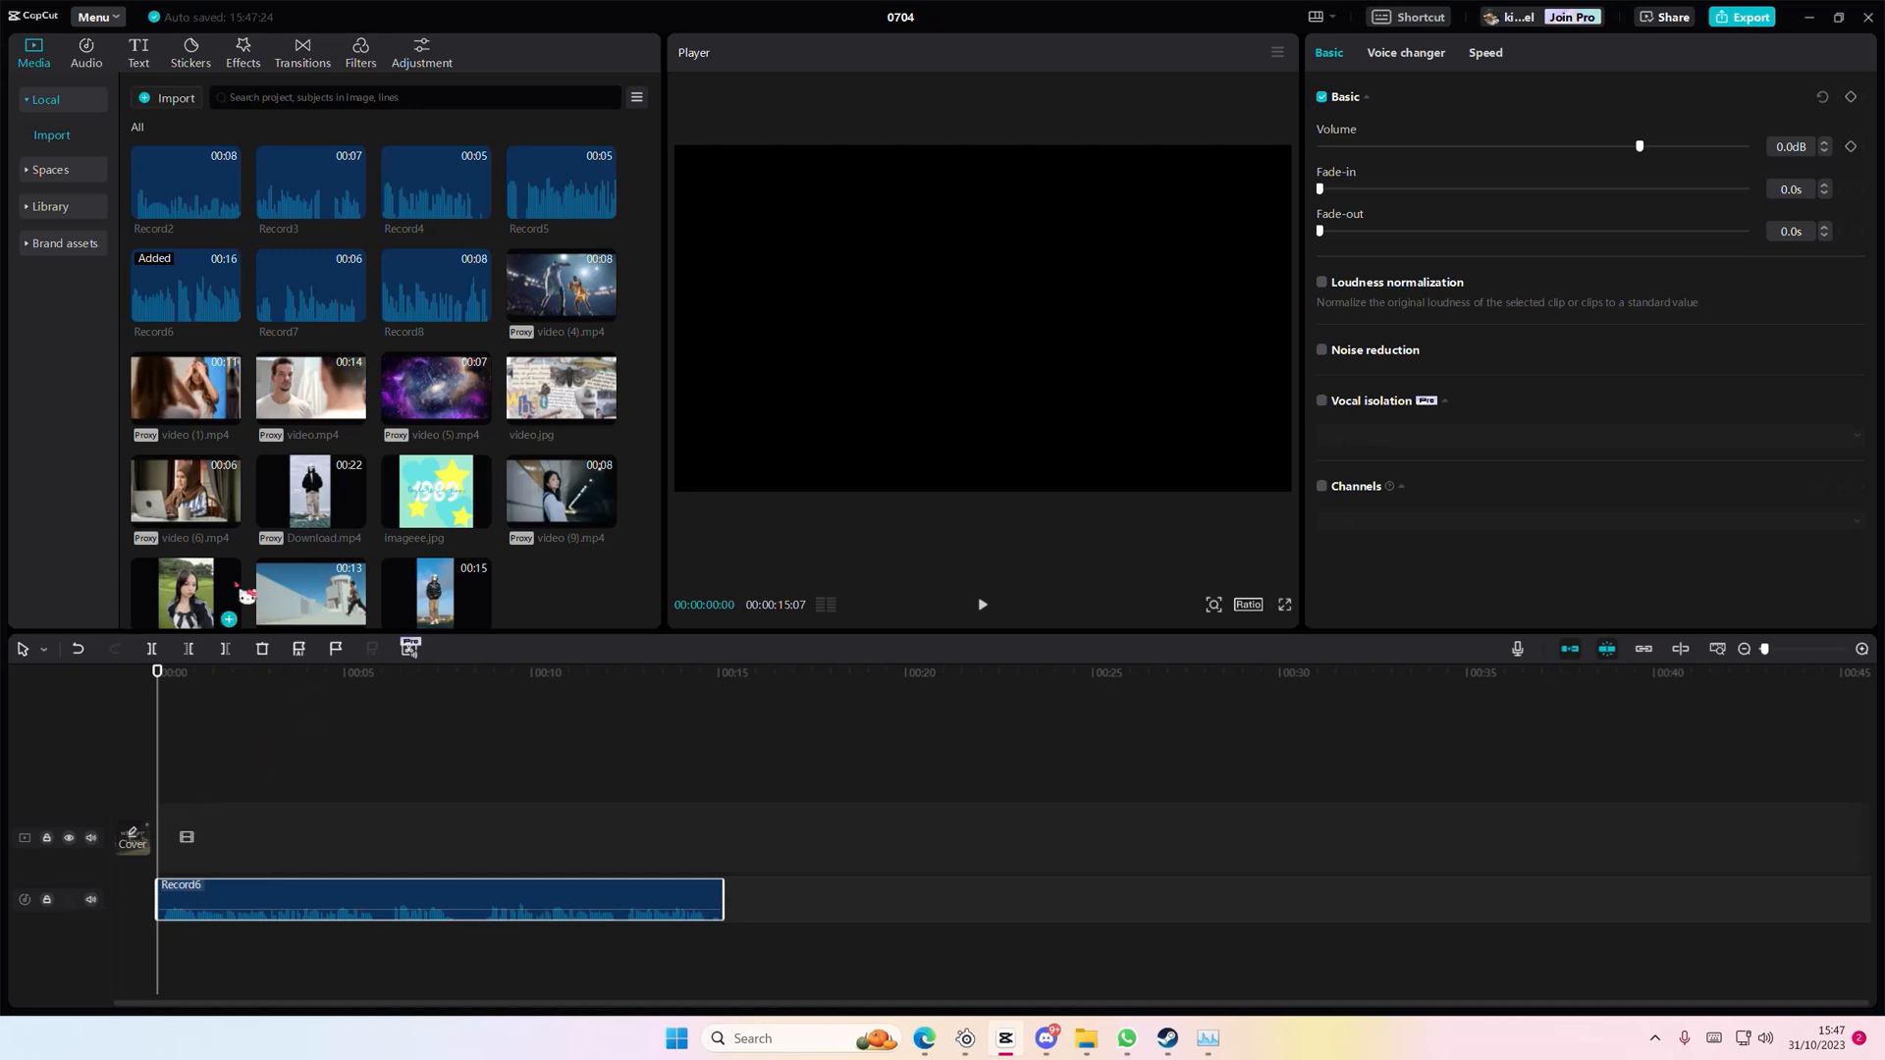
mouse_move(310, 491)
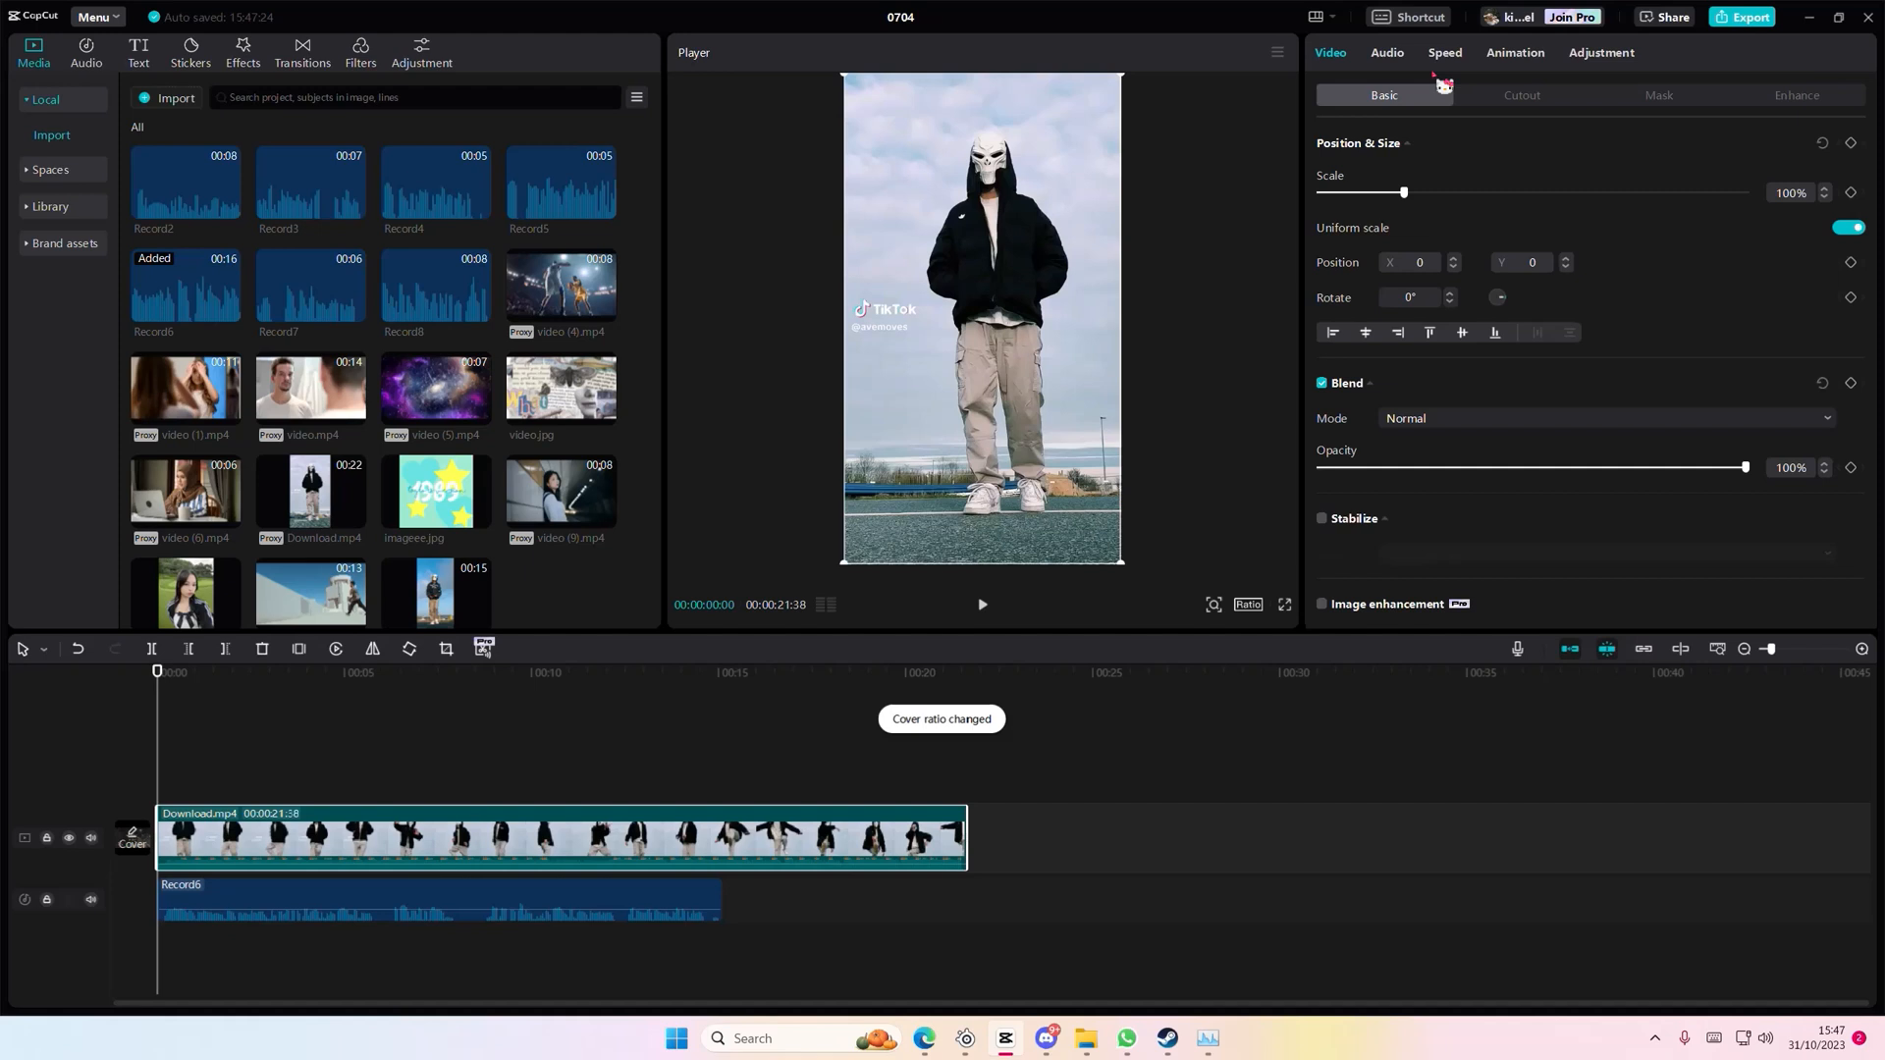
- Select the Record6 audio clip and switch on its Channels adjustment, still set to None
left_click(1385, 52)
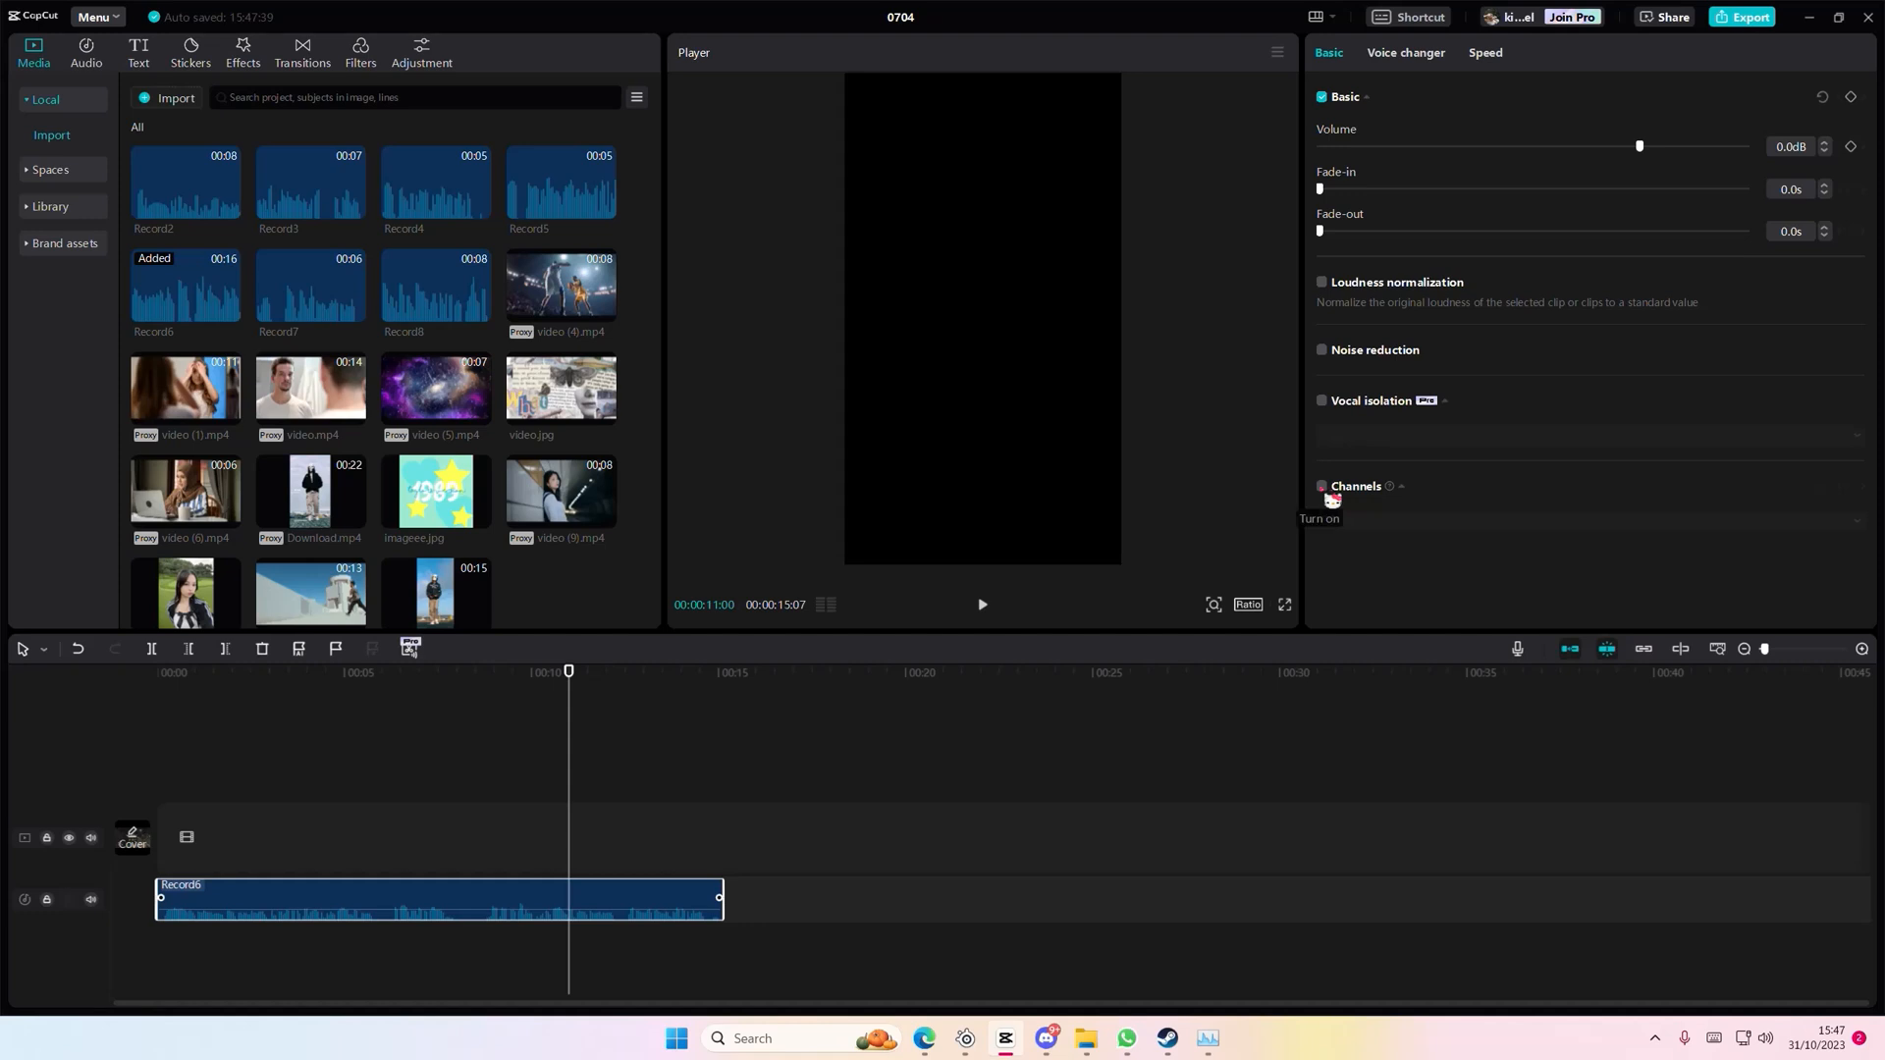
left_click(1321, 486)
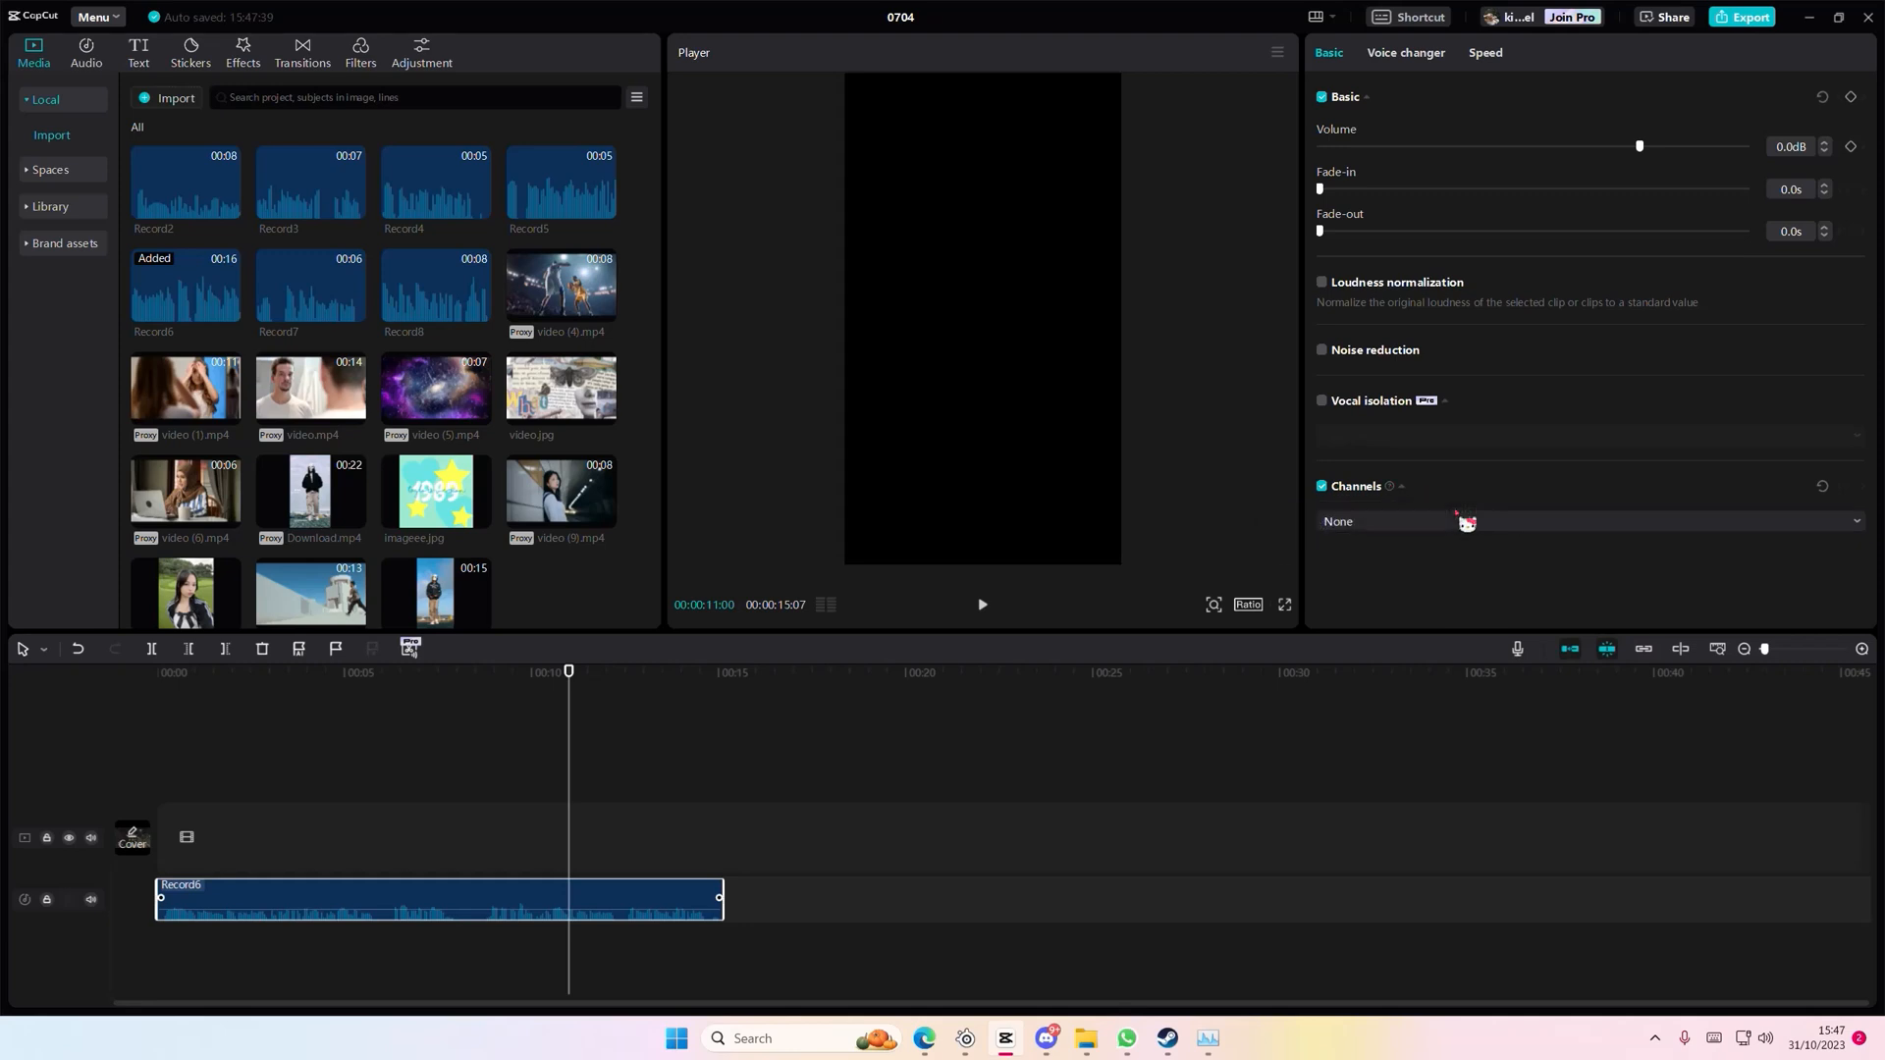
left_click(1587, 520)
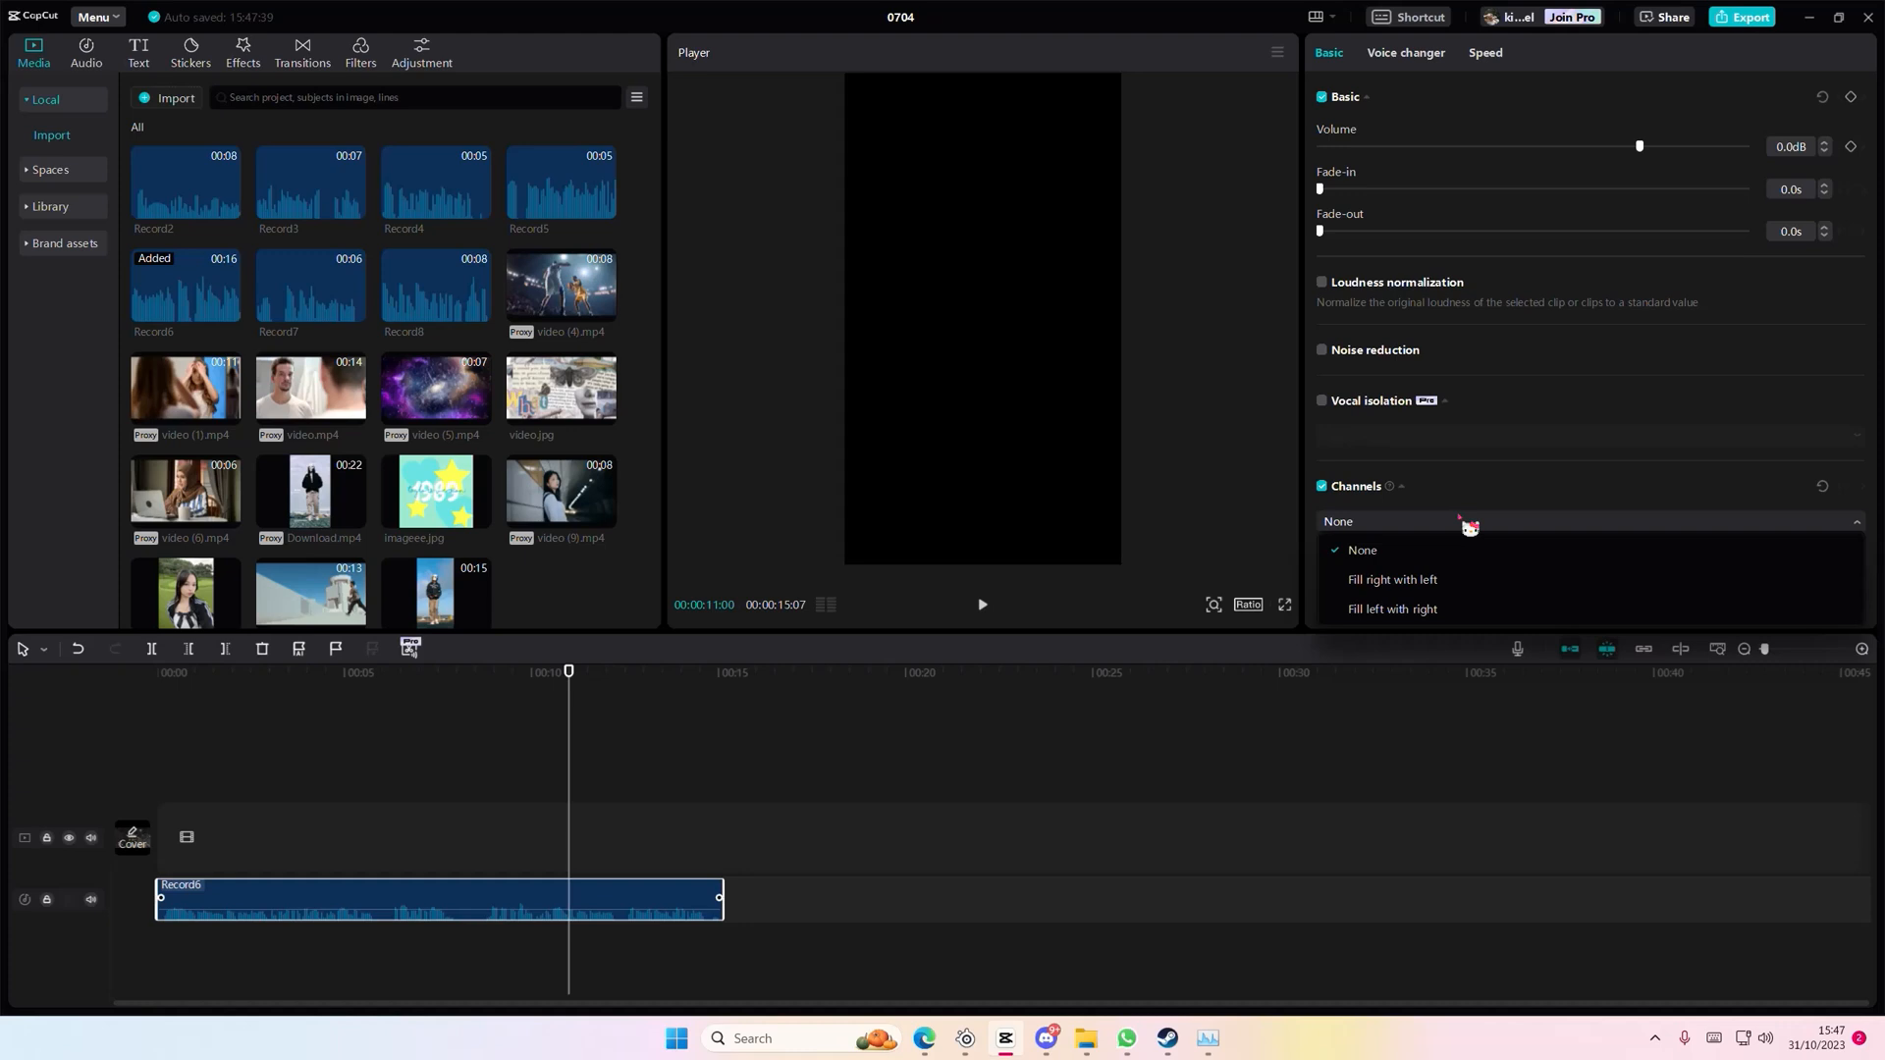
mouse_move(1463, 587)
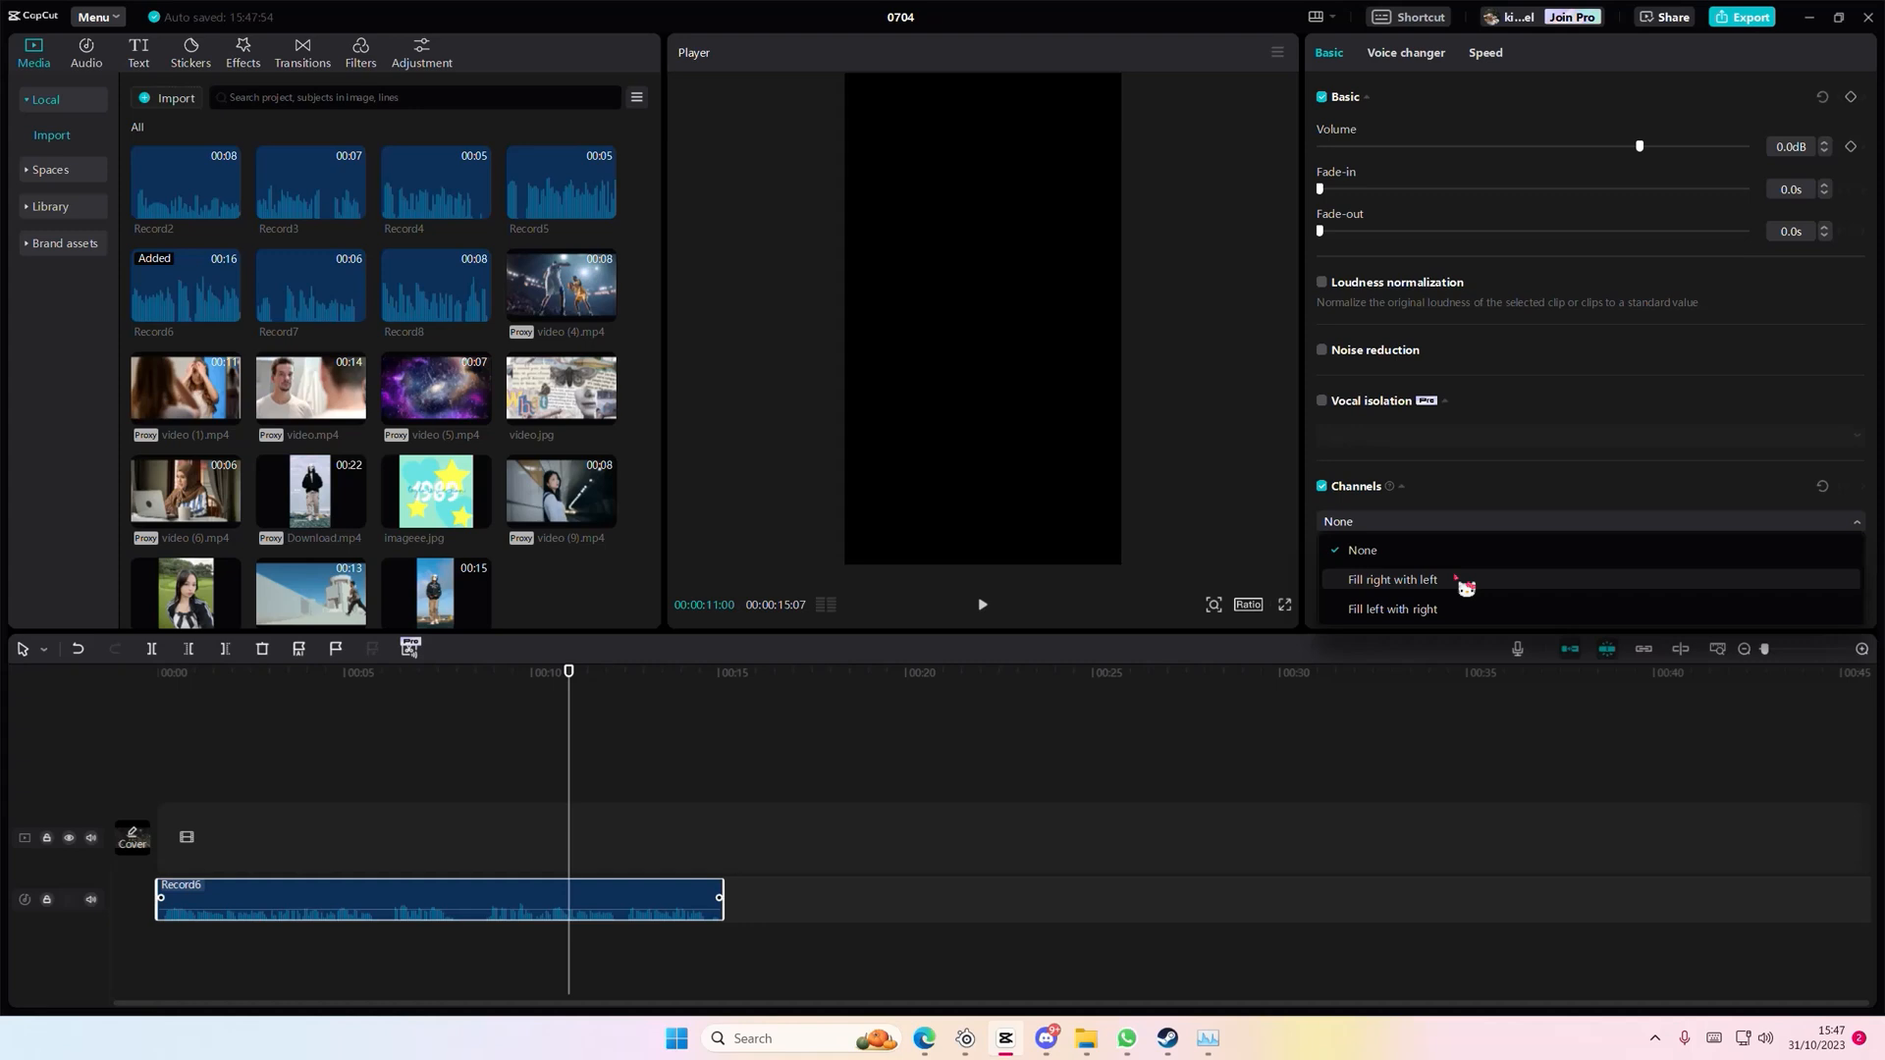
mouse_move(1468, 595)
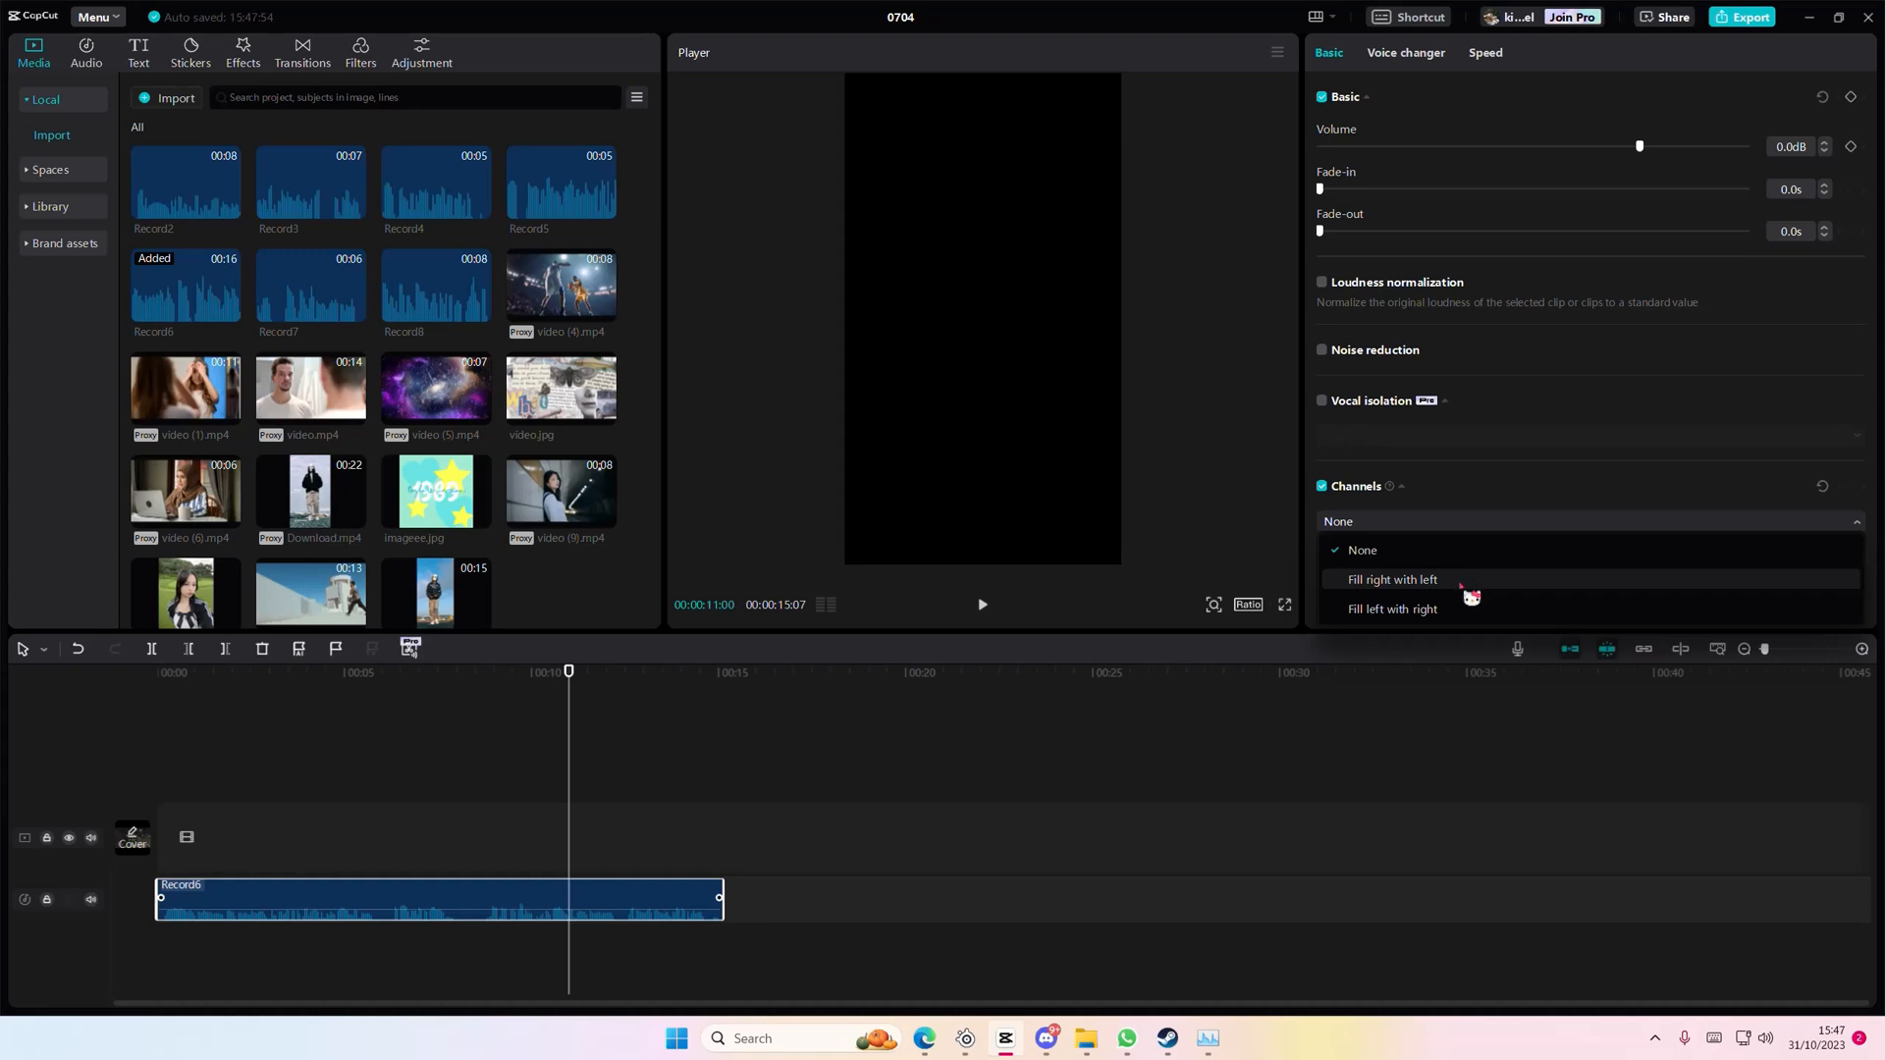
mouse_move(1479, 611)
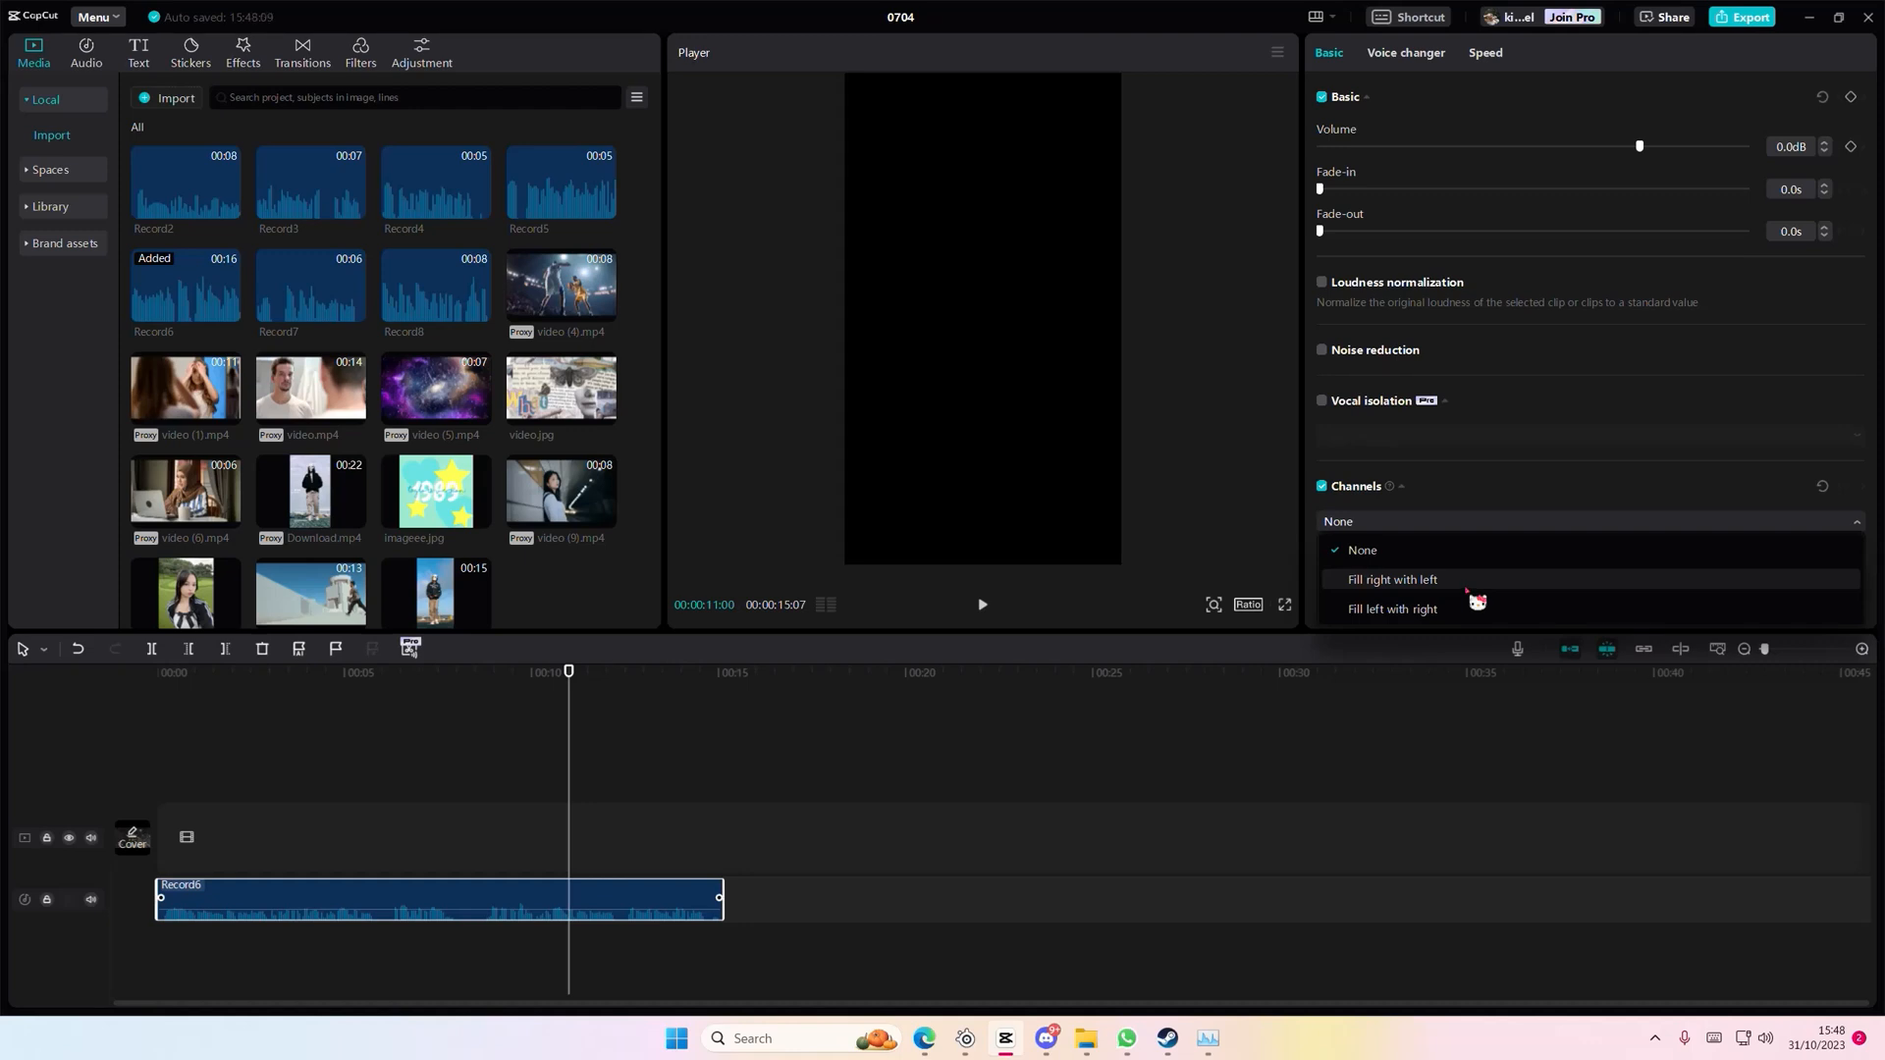
mouse_move(1187, 700)
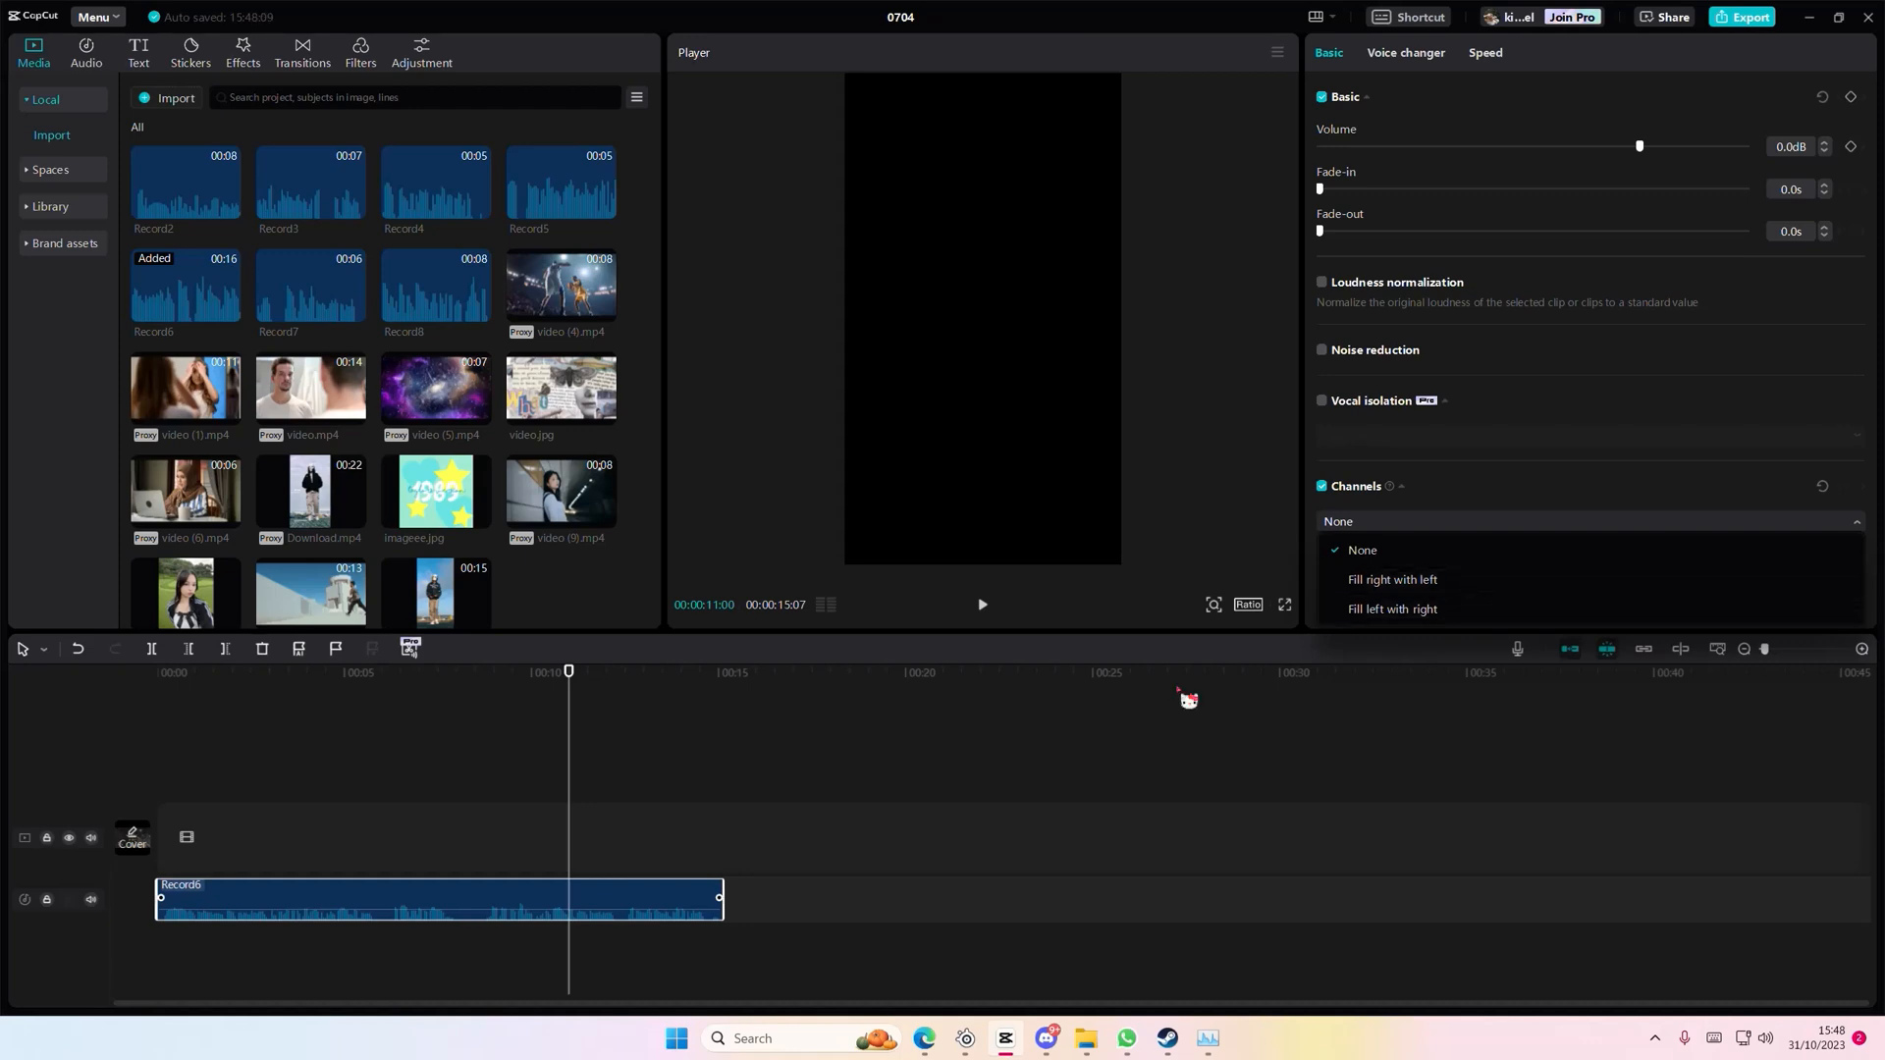
- Choose 'Fill right with left' as Record6's channel option
left_click(1391, 581)
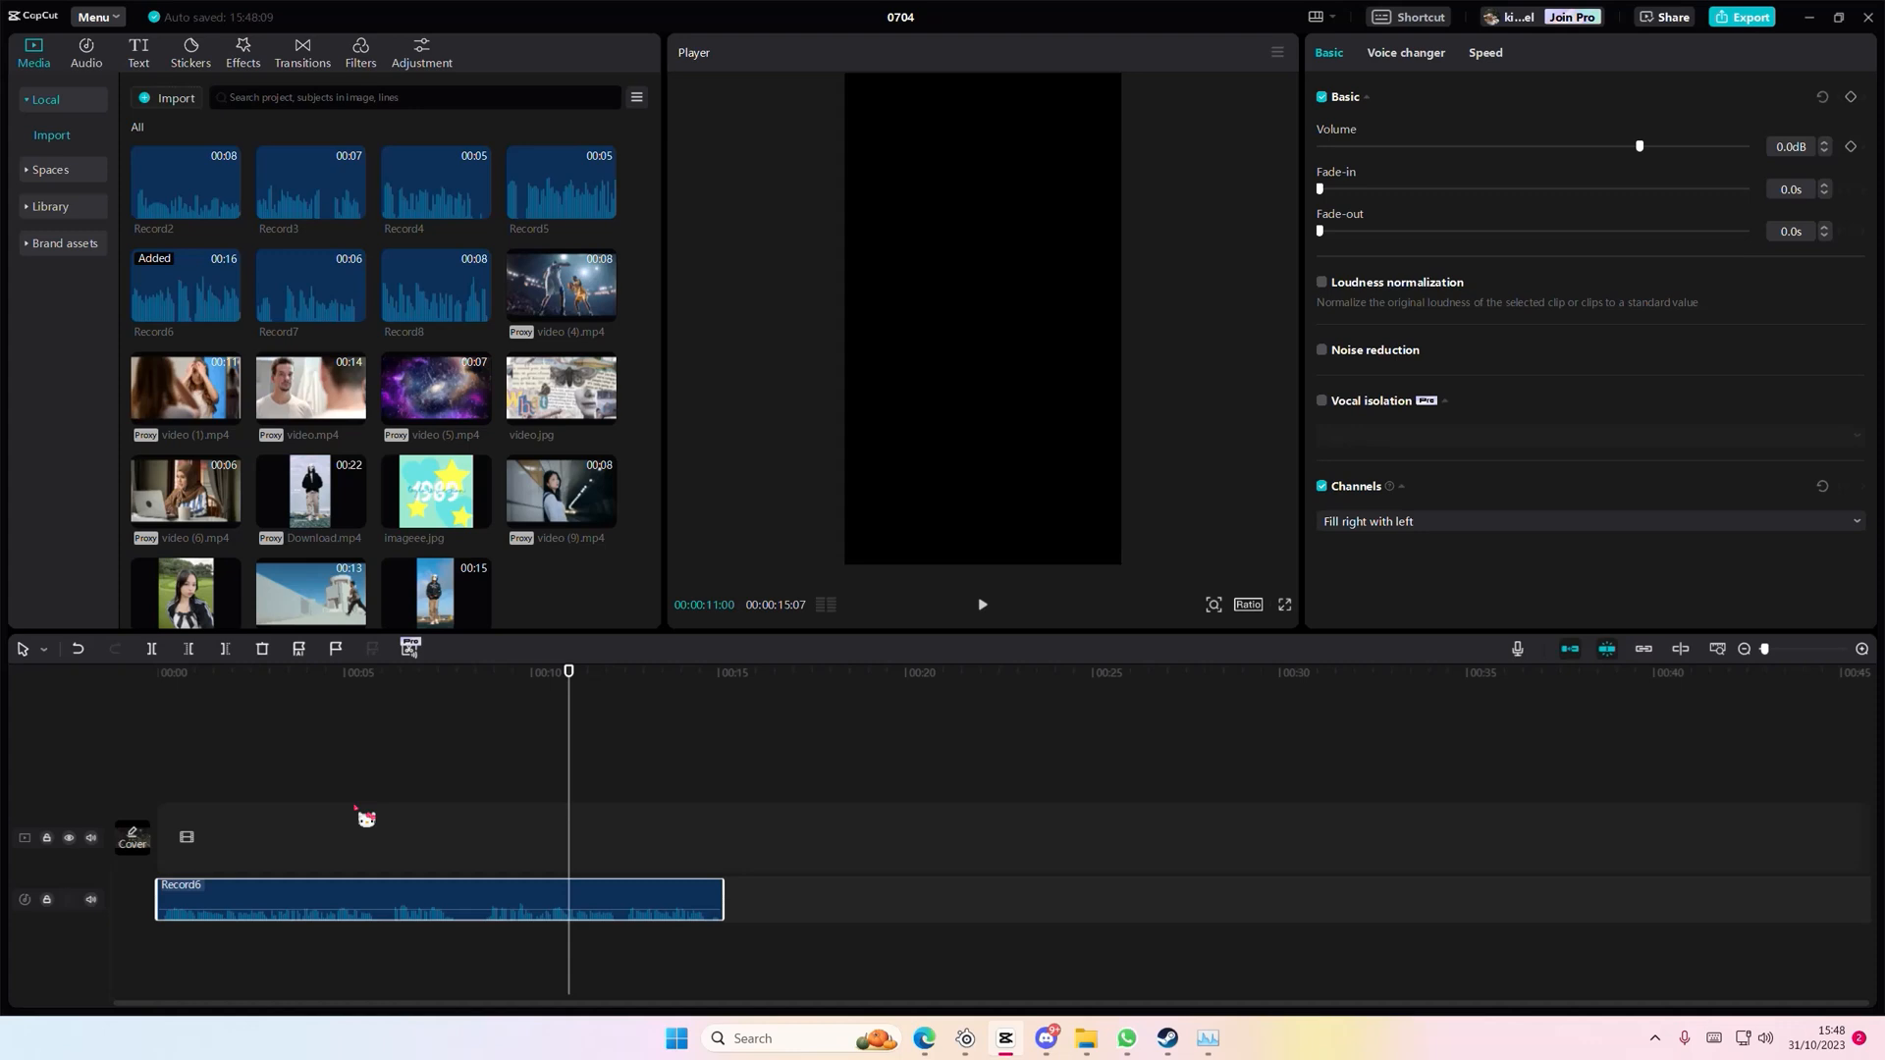
mouse_move(160, 749)
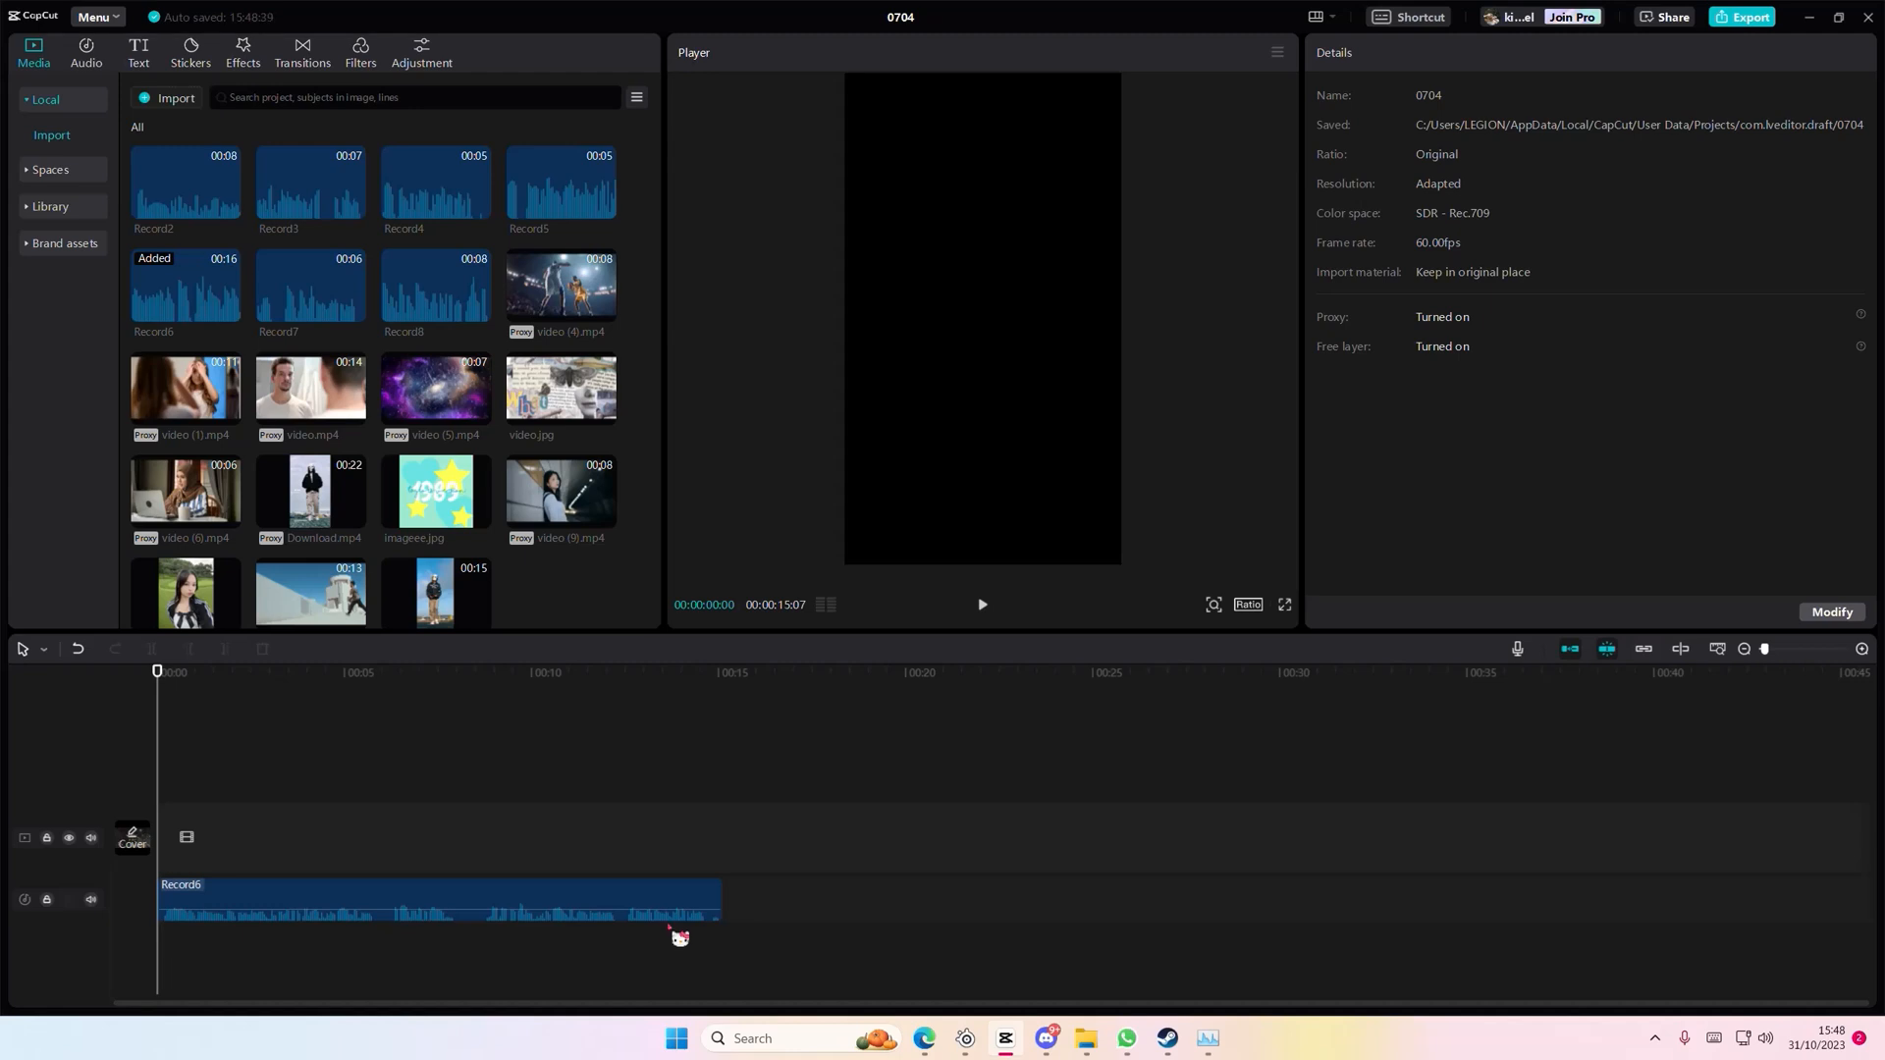
mouse_move(1259, 930)
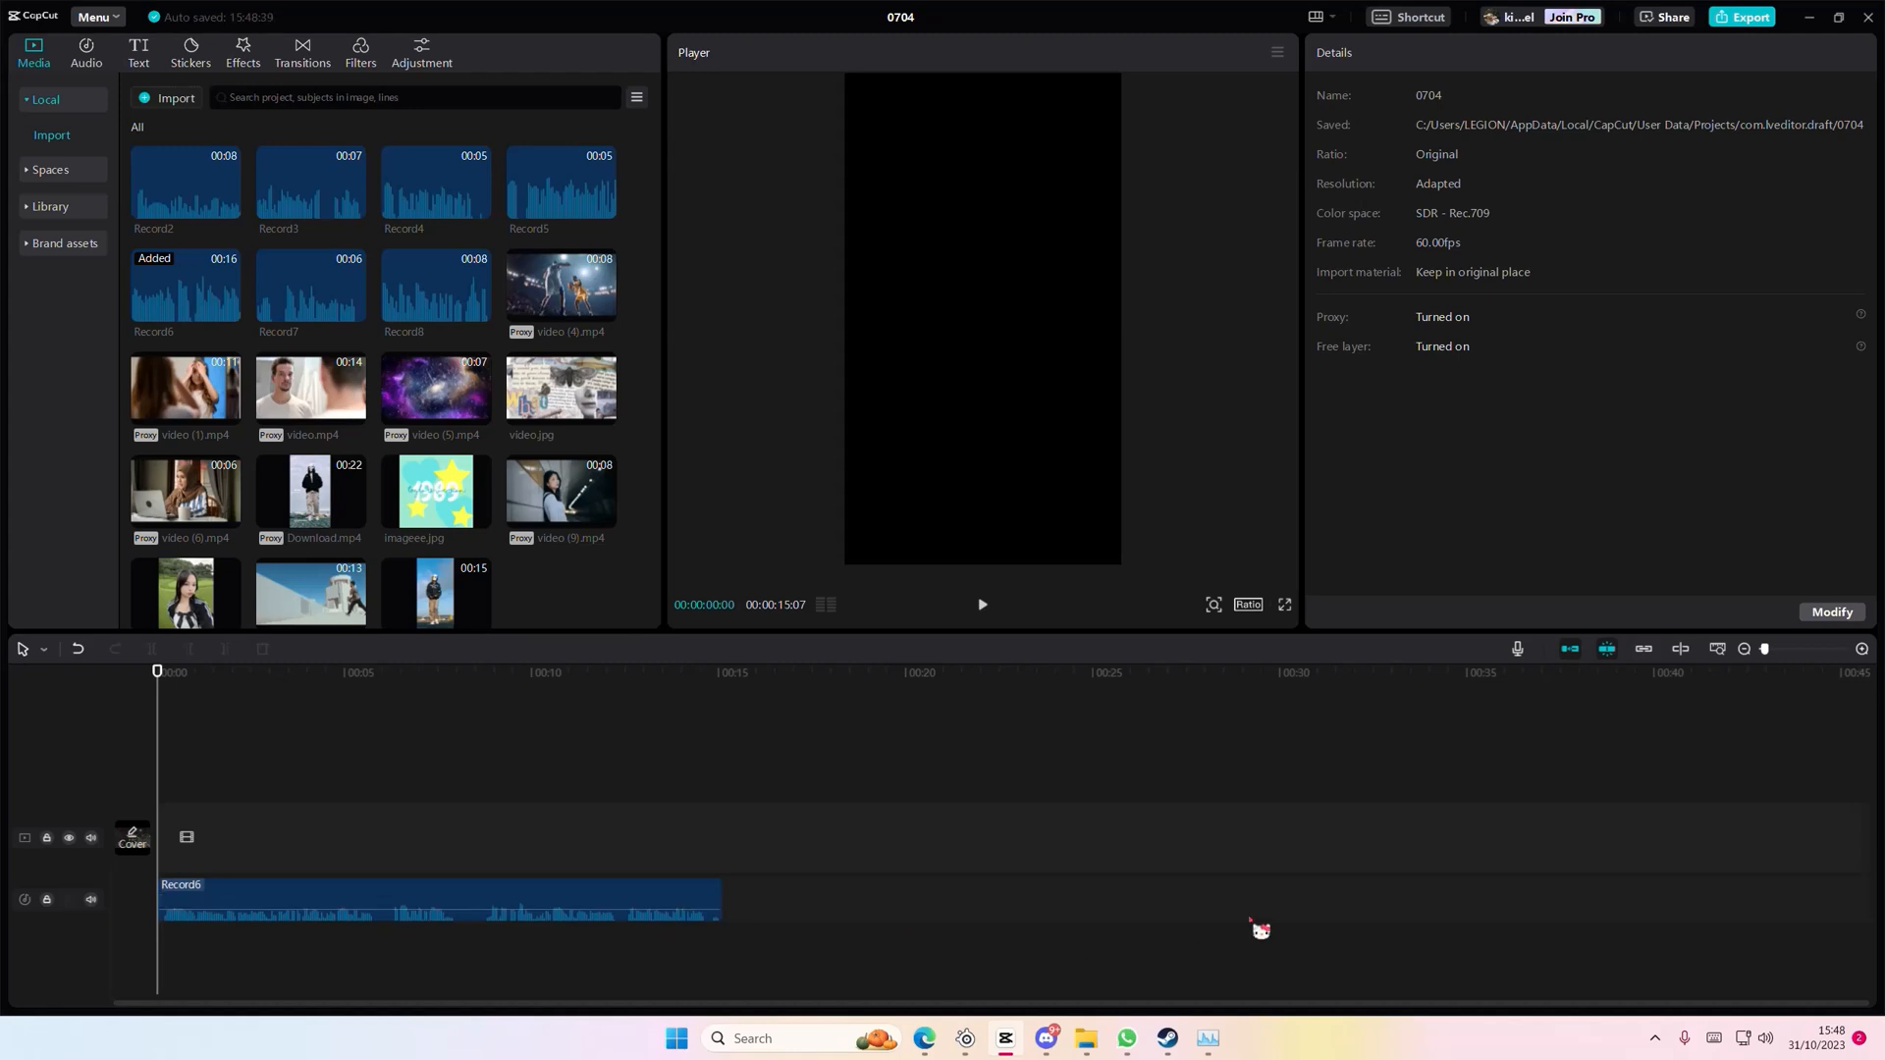